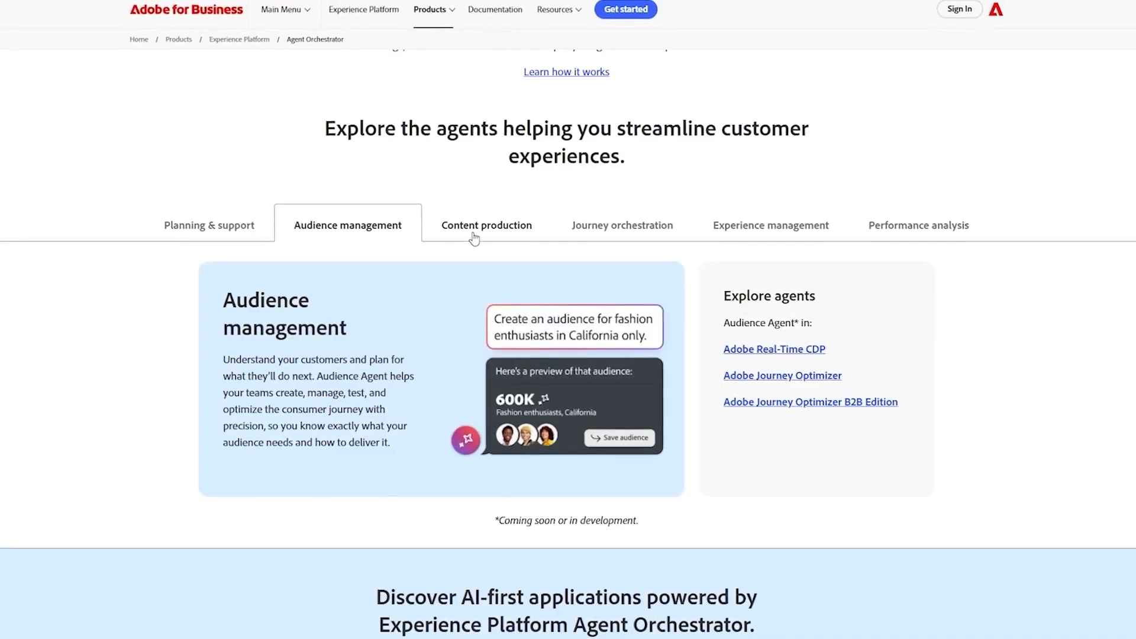
# Show the Content production, Journey orchestration and Experience management agent overviews, then reach the Adobe Experience Platform dashboard.
pyautogui.click(486, 225)
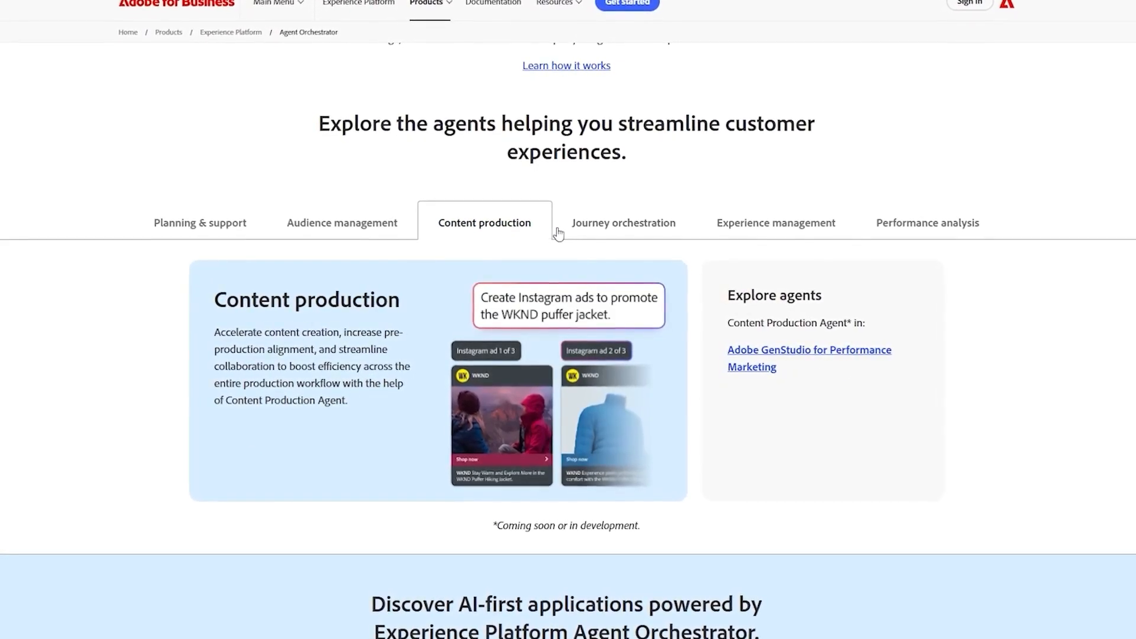
pyautogui.click(623, 222)
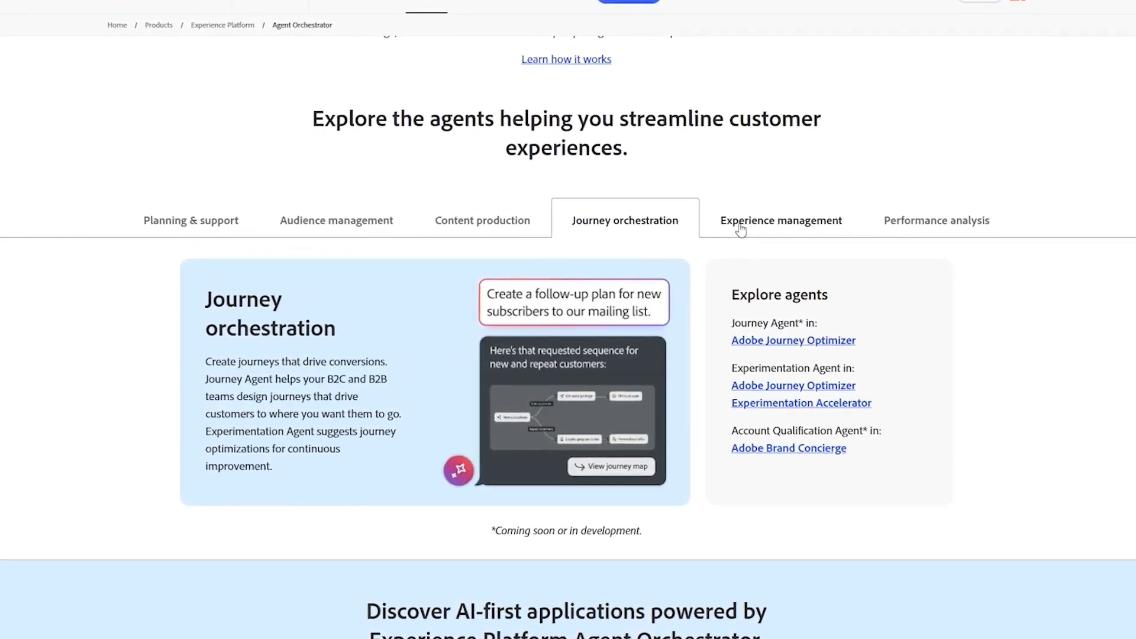
pyautogui.click(936, 220)
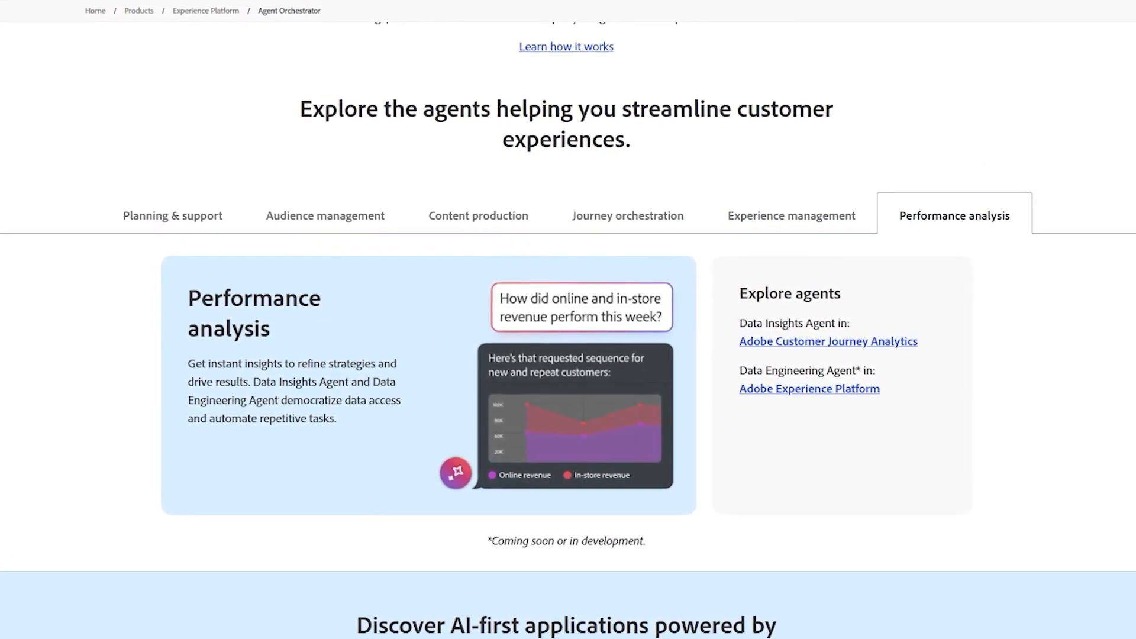
pyautogui.click(808, 388)
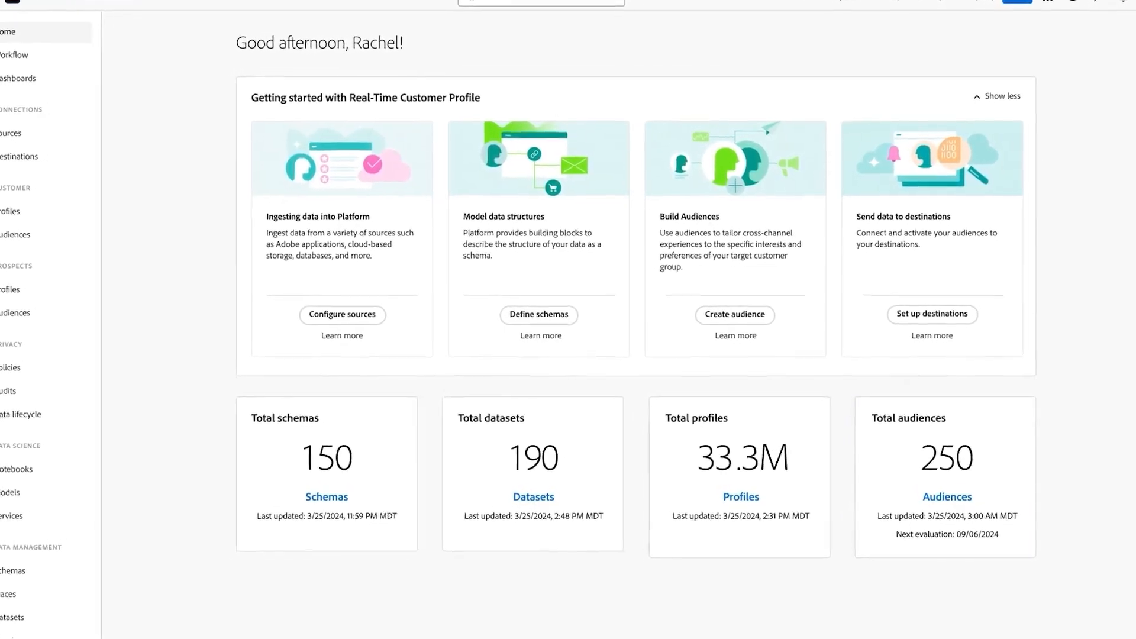
pyautogui.click(1063, 4)
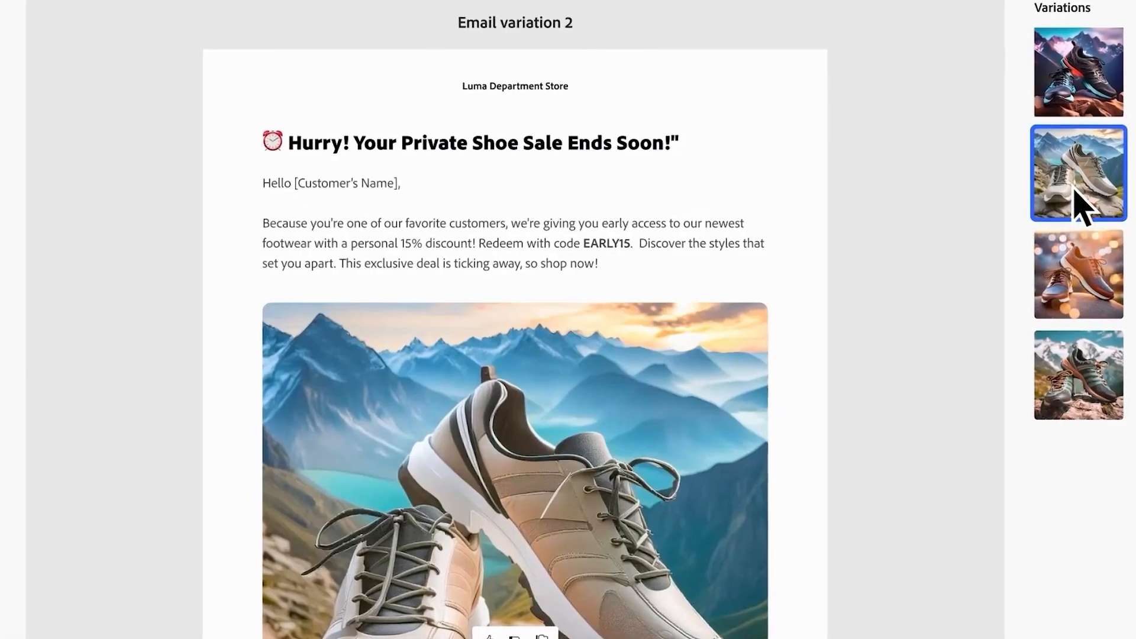
# Display Email variation 3, the 15% off chic new shoe collection with code CHIC15.
pyautogui.click(1079, 273)
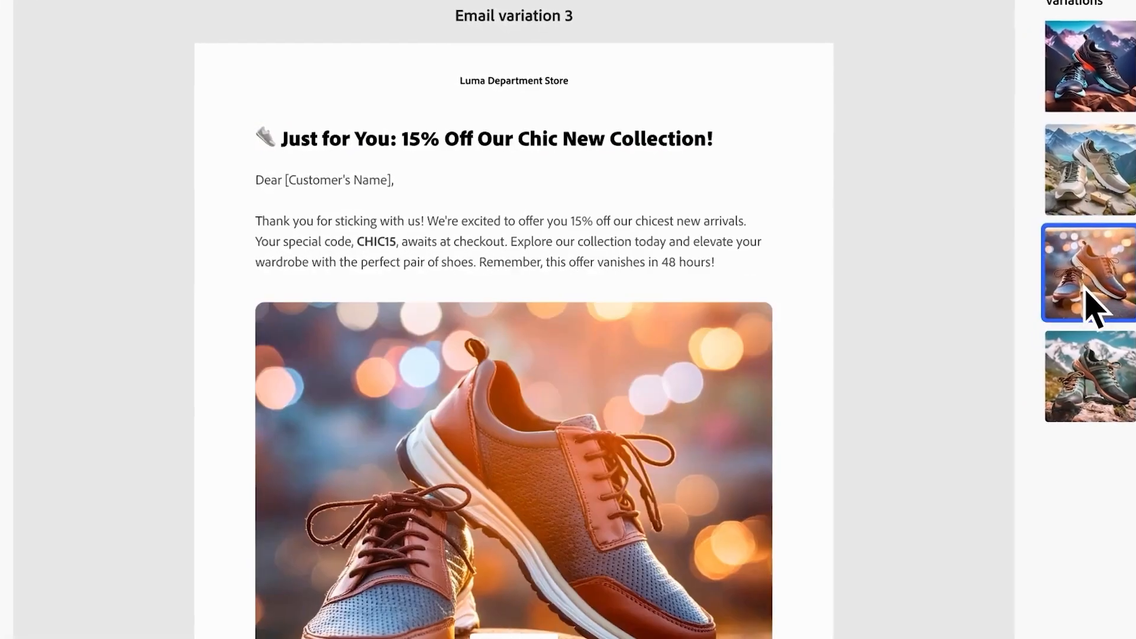